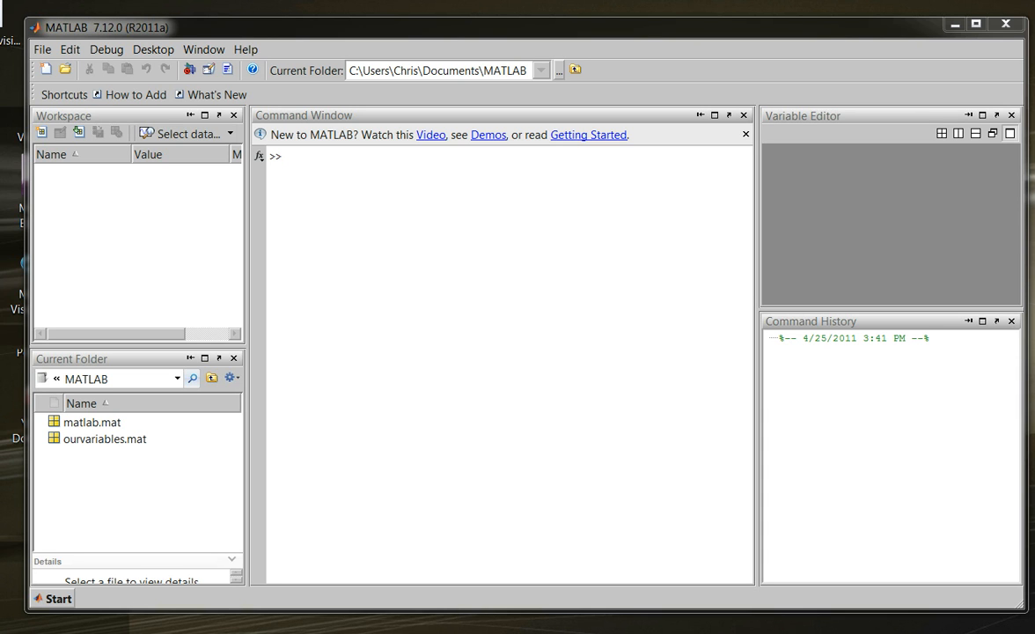
mouse_move(289, 306)
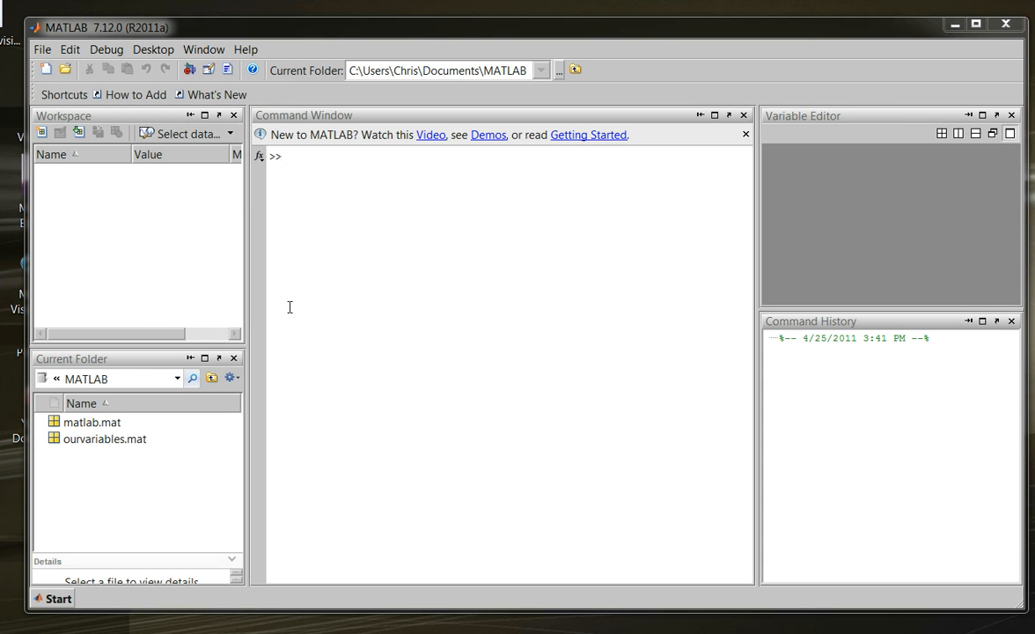
type("va")
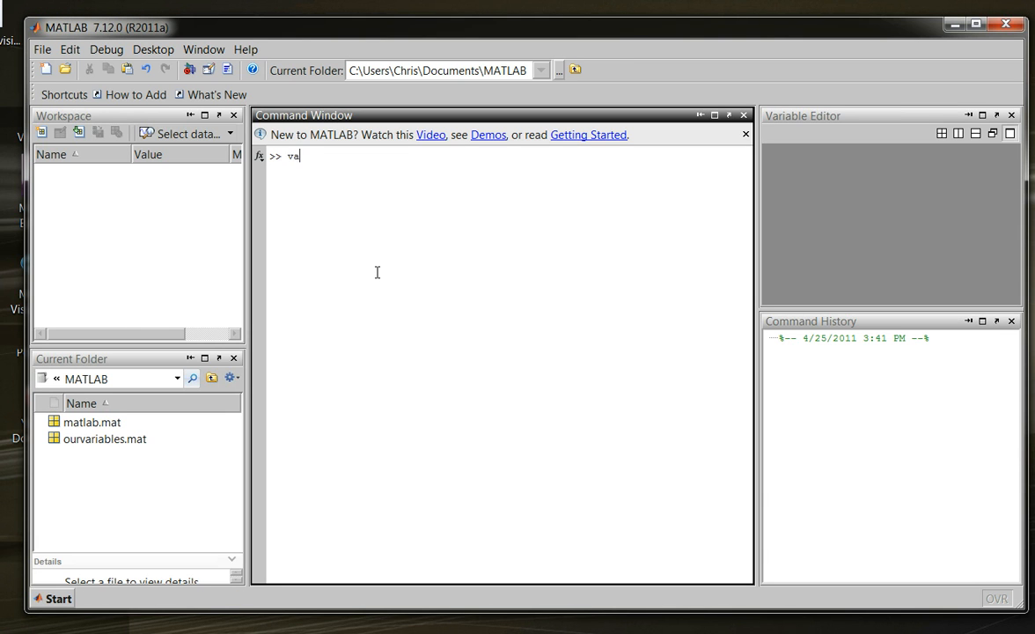
type("r1=")
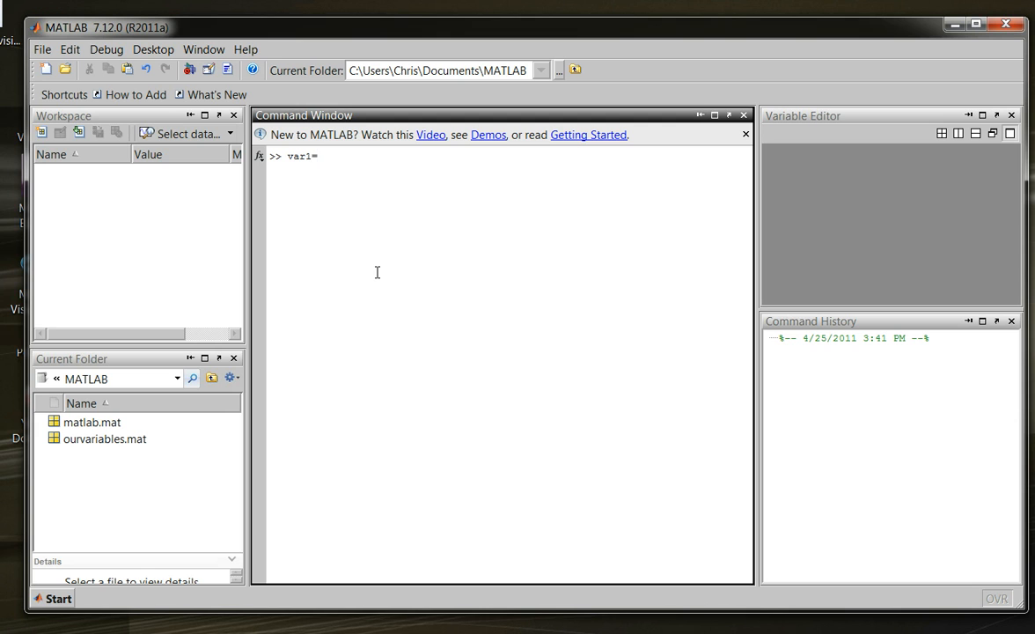
type("4")
type("v")
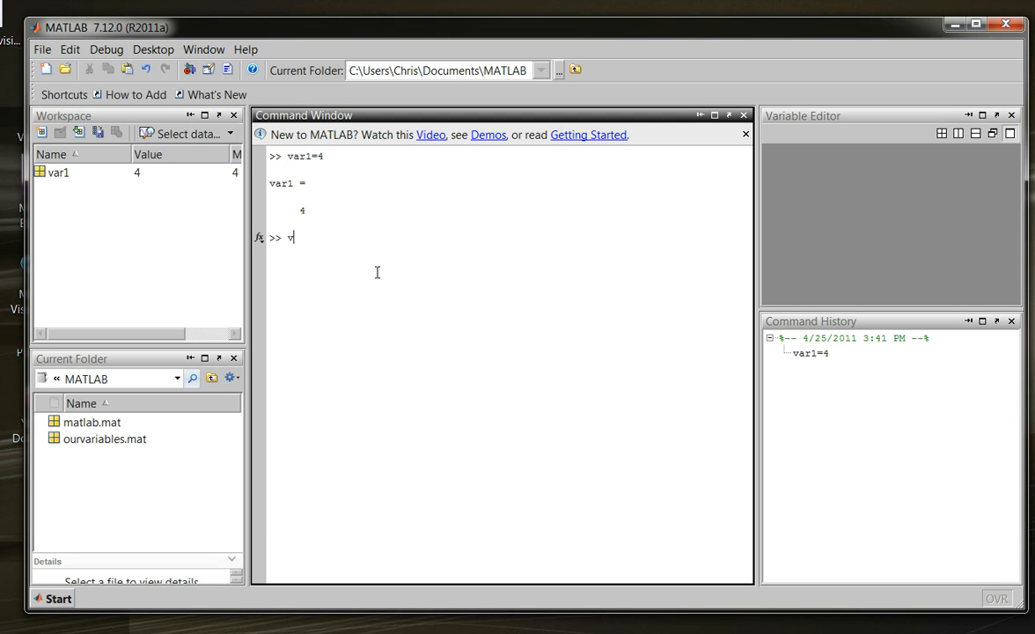
type("ar2=")
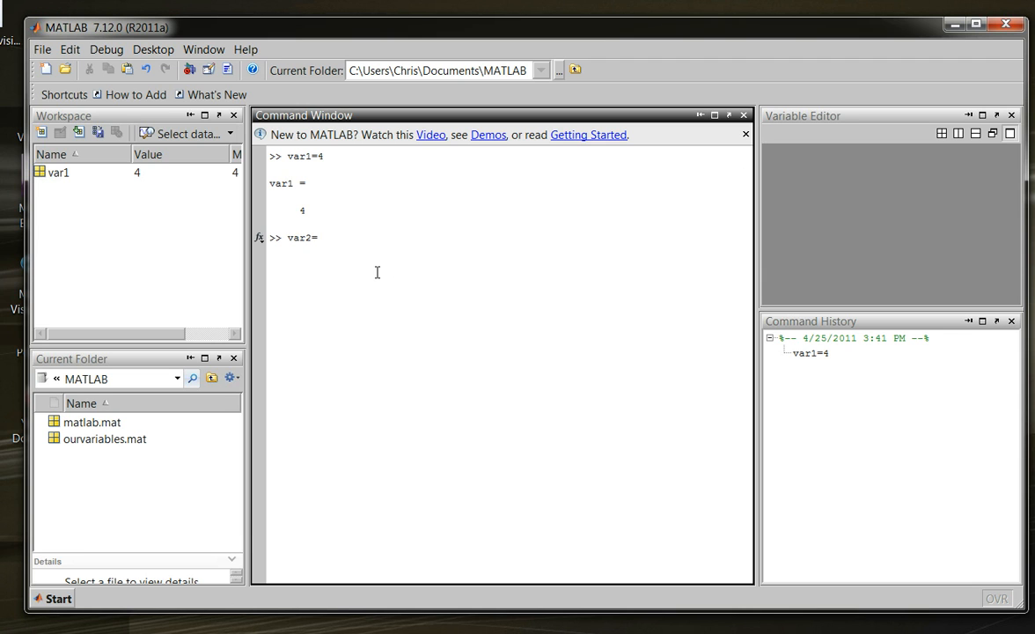
type("5")
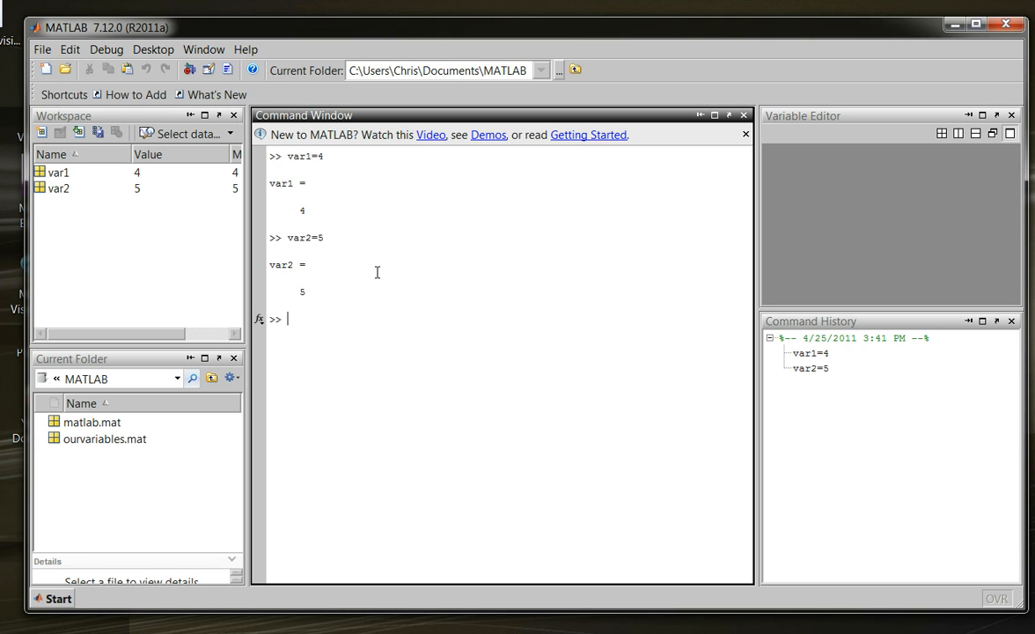
type("var1==")
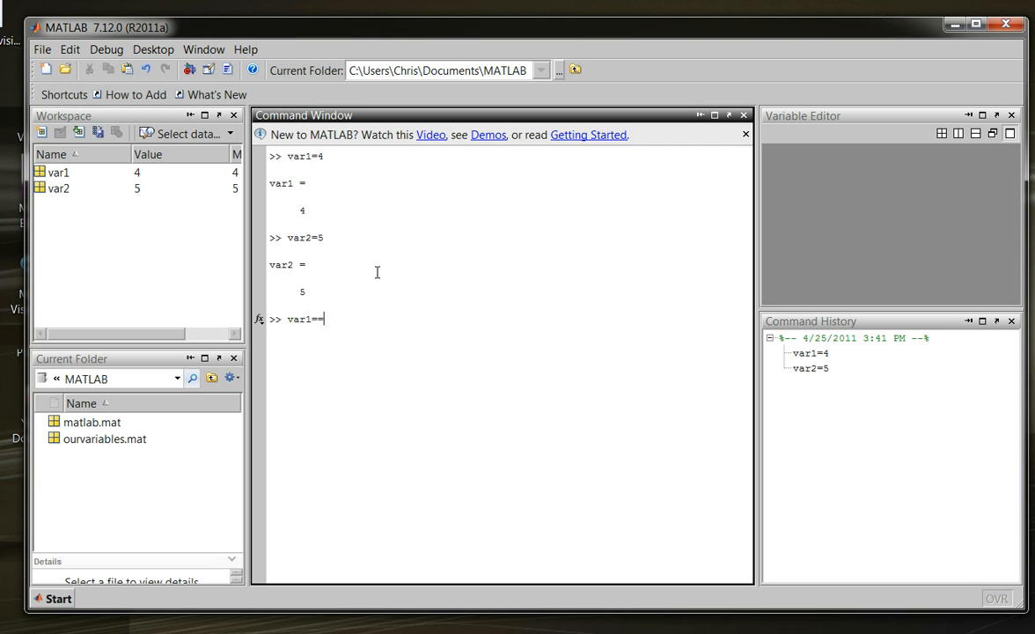
type("var")
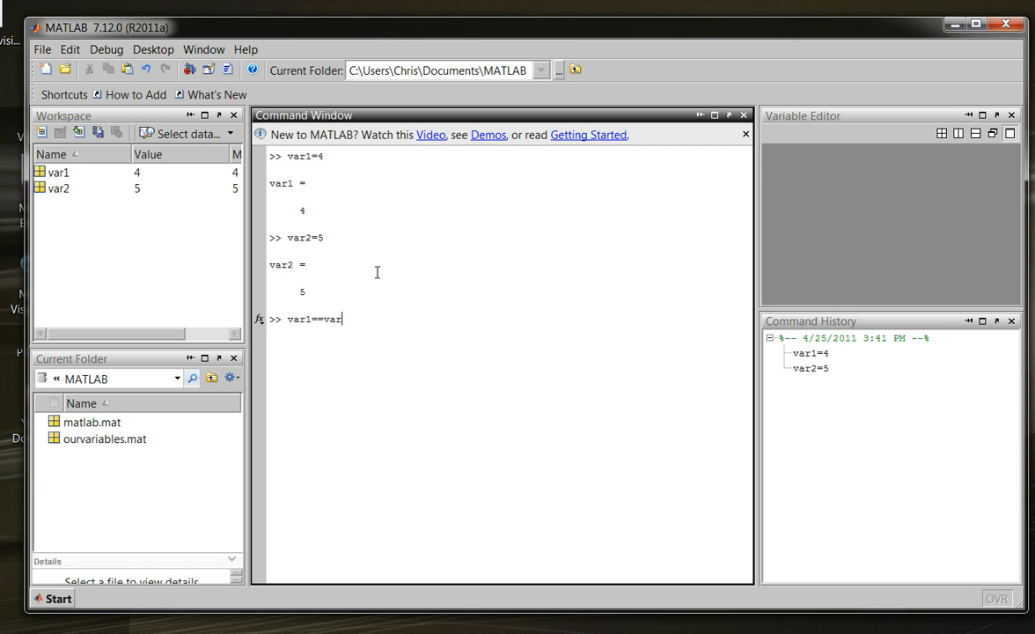
type("2")
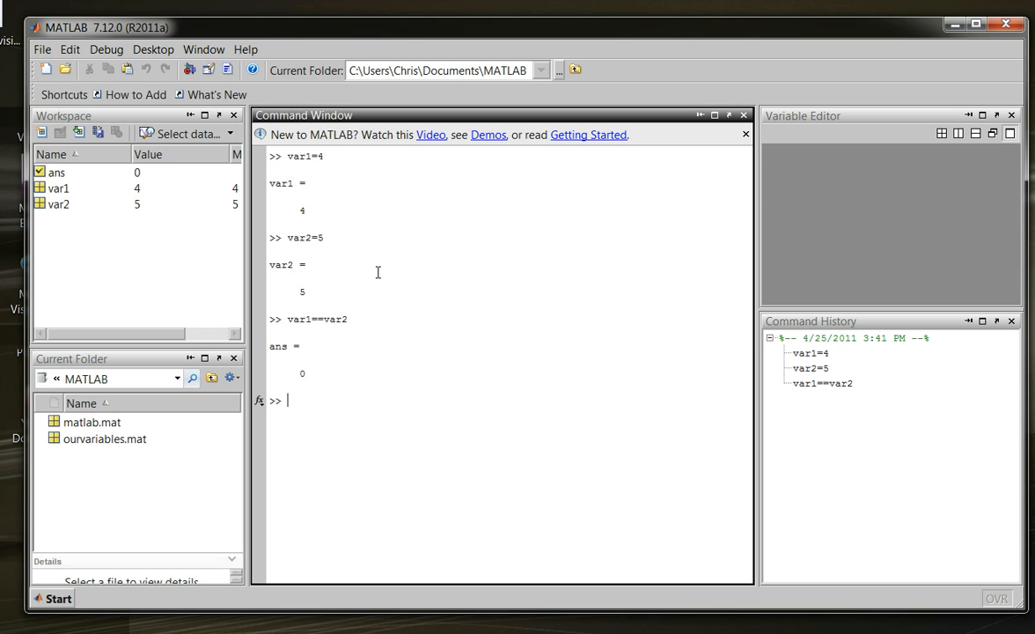
type("var1=var2")
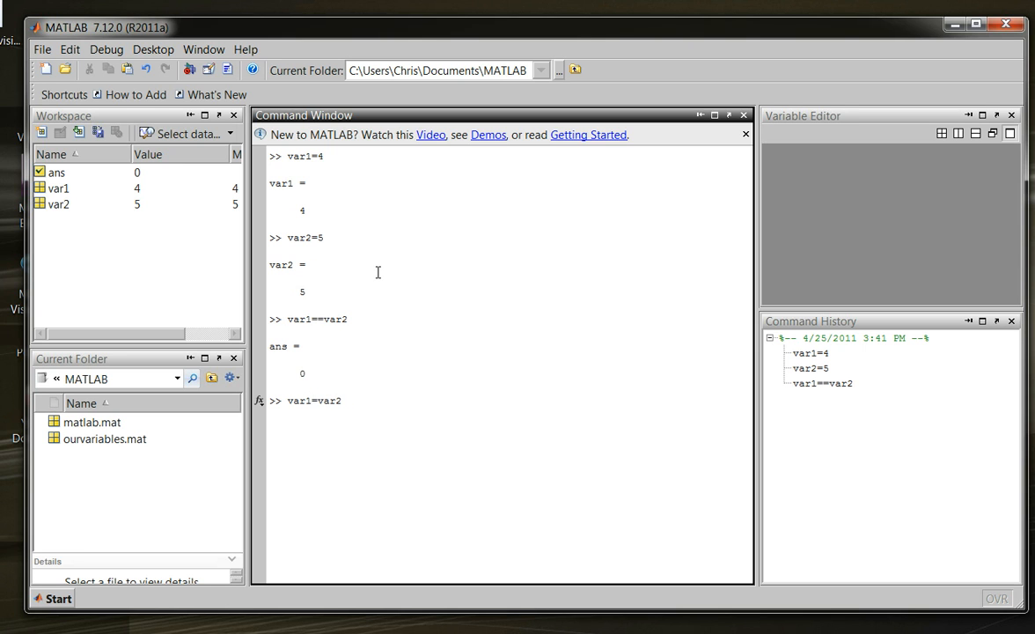
type("var1~=var2")
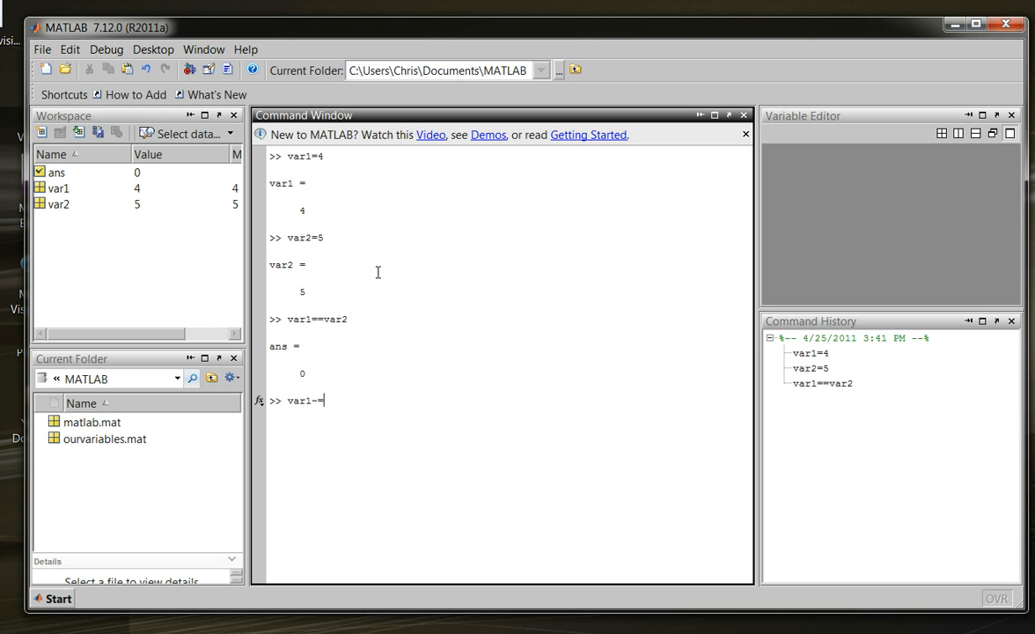
type("var2")
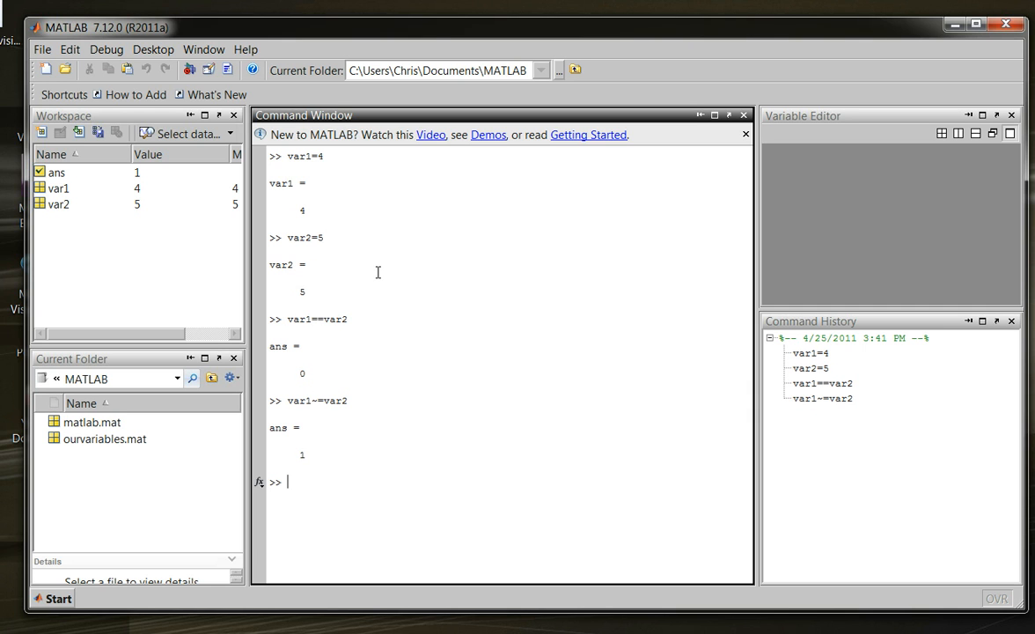
type("var")
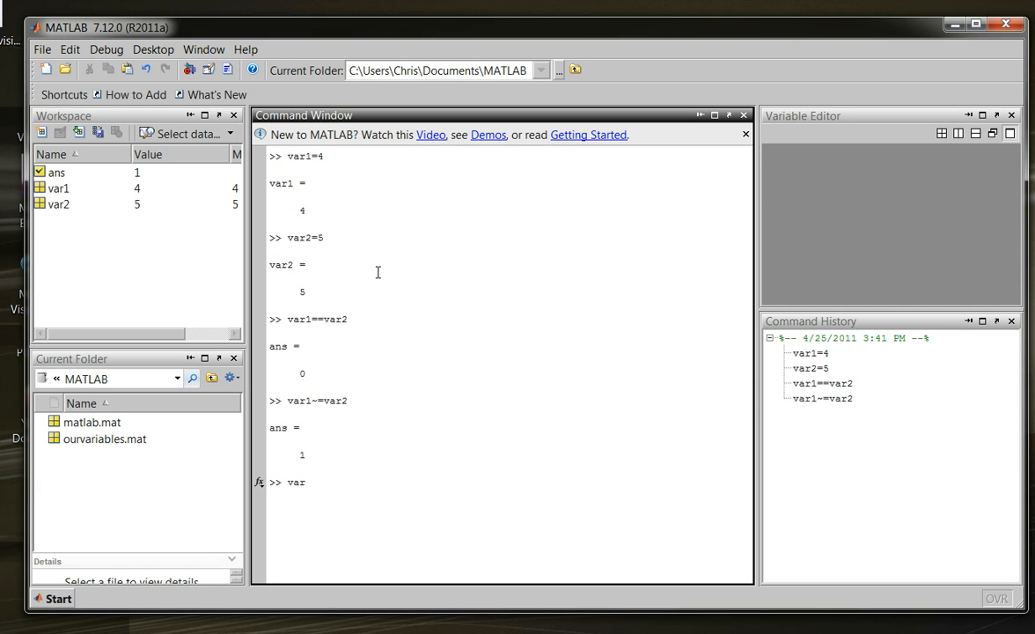
type("1")
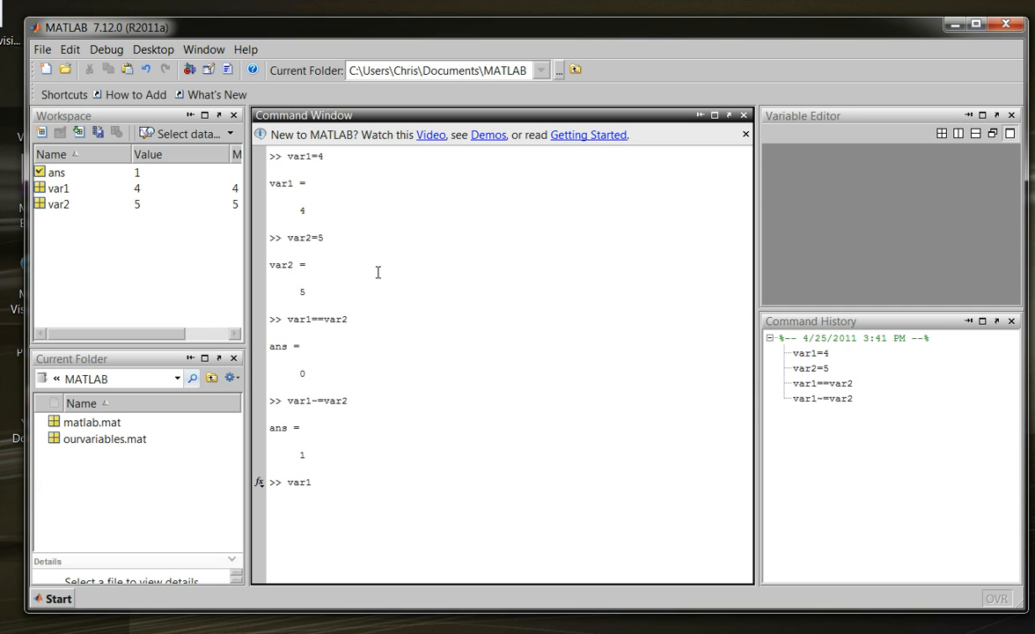
type(">var")
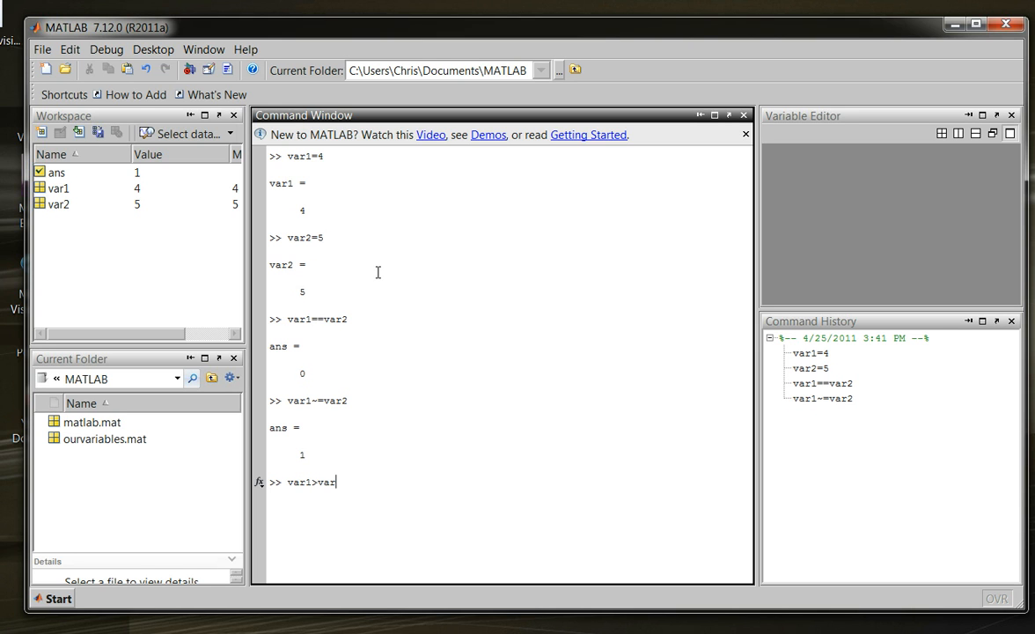
type("2")
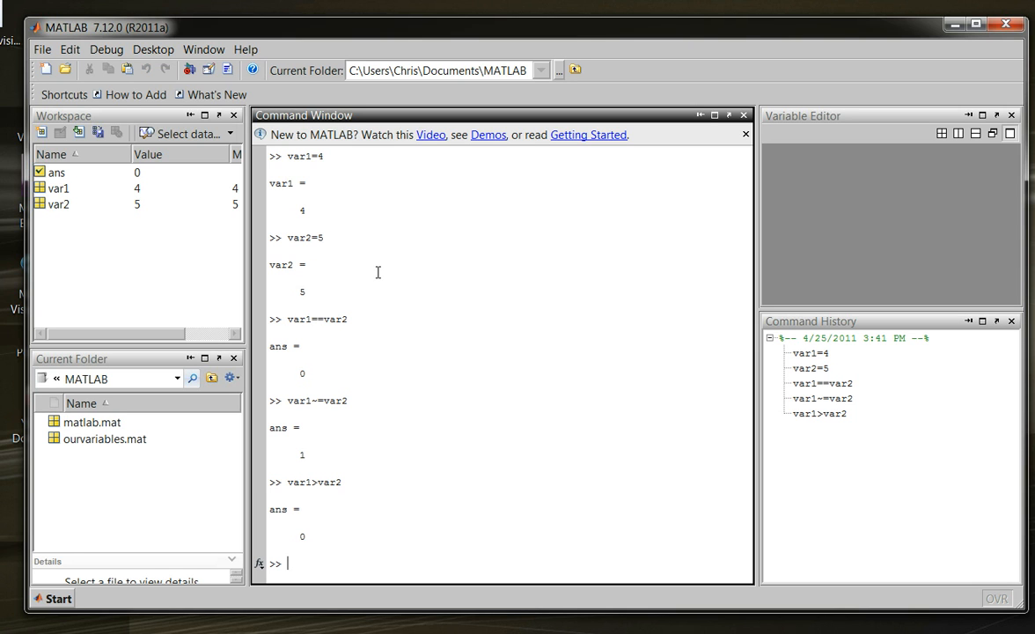
type("var1>var2")
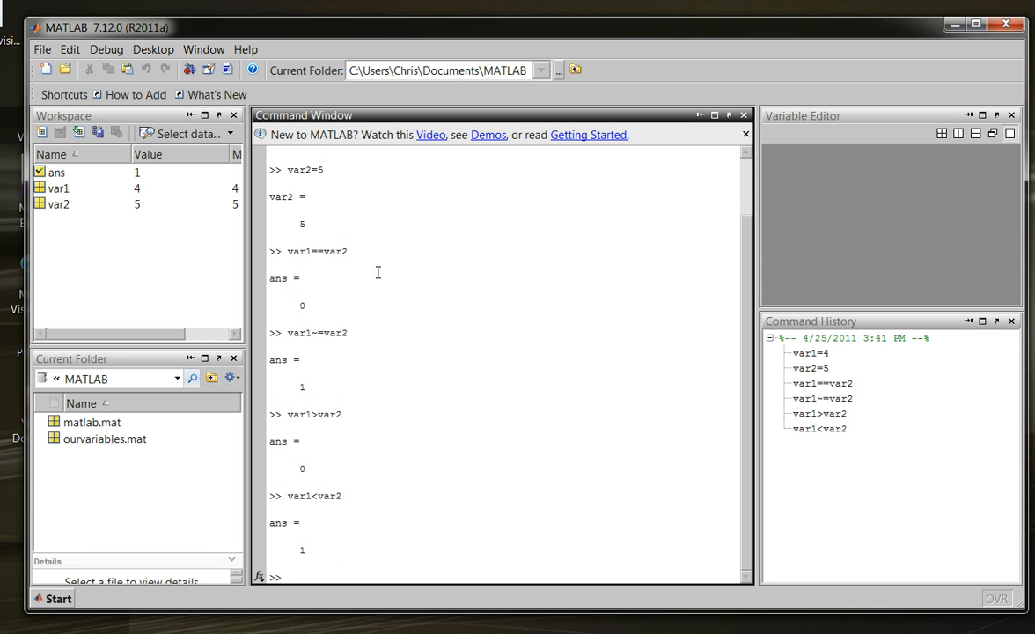
type("var1<var2")
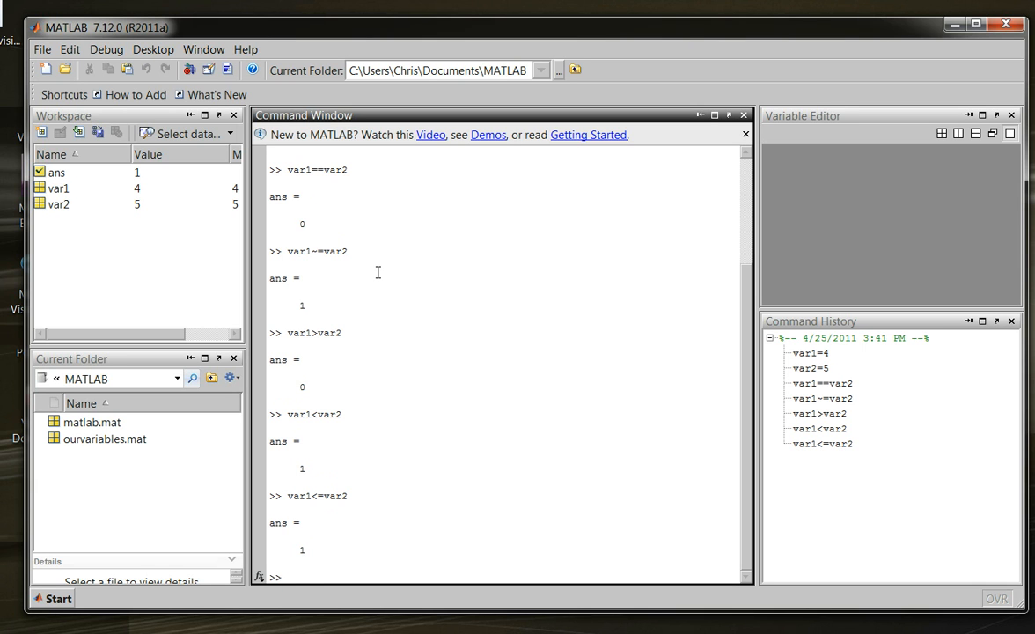
type("var1<=var2")
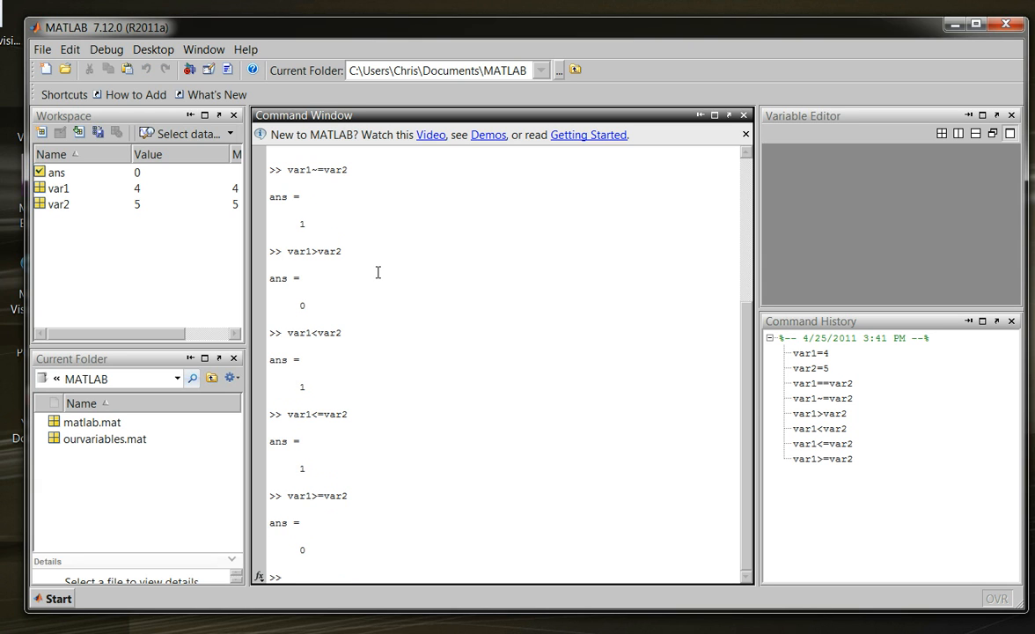
type("var1>=var2")
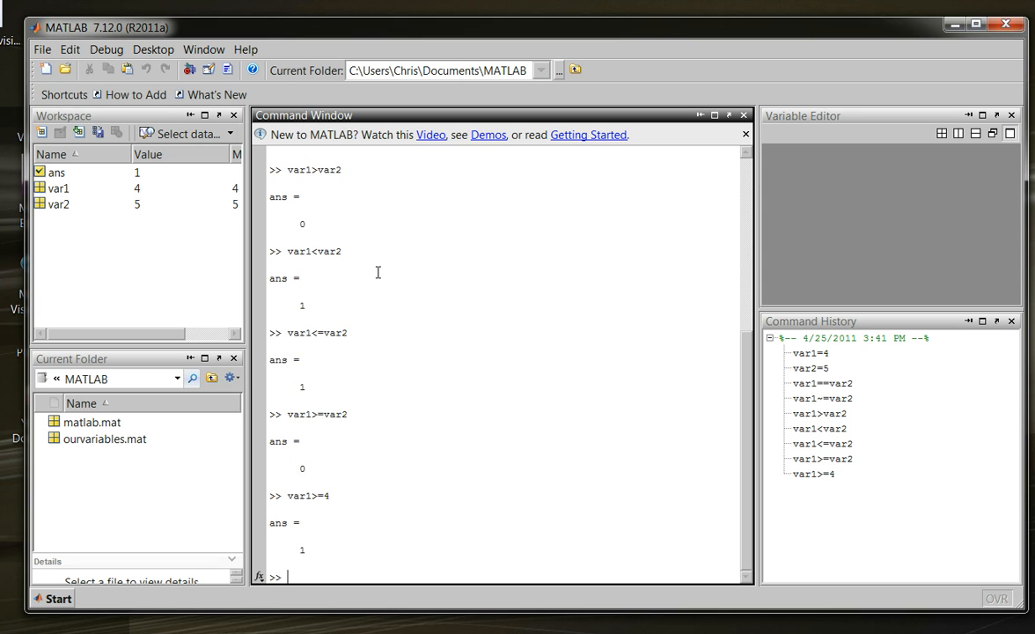
type("(")
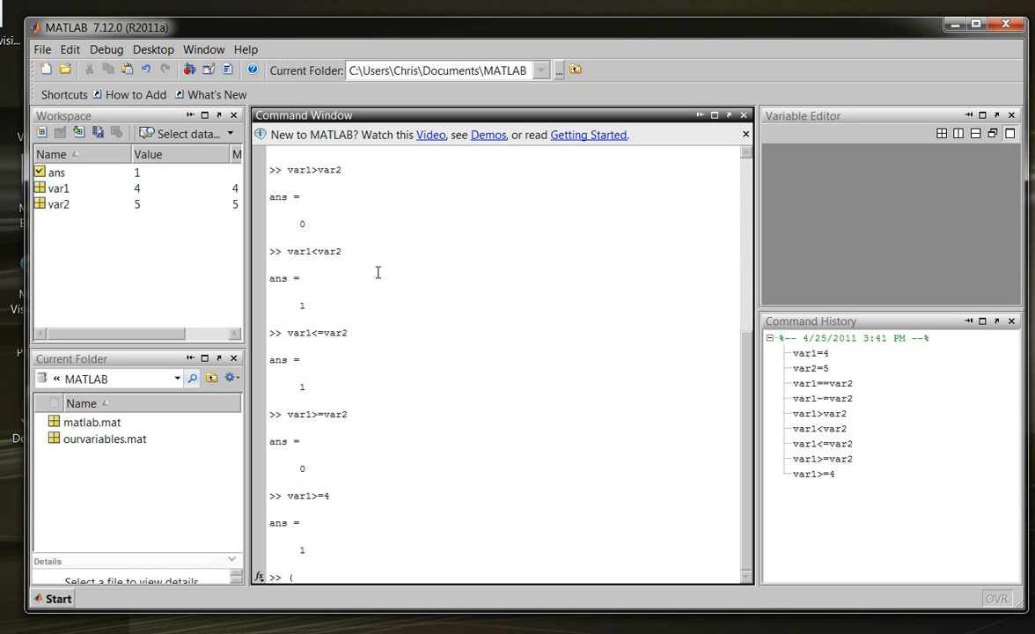
type("1==")
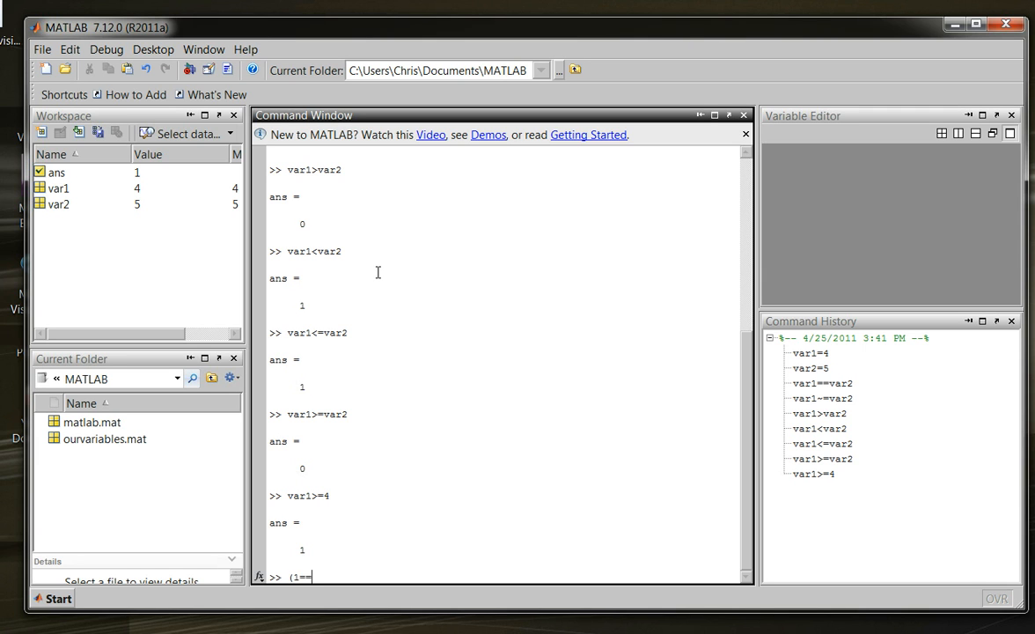
type("1")
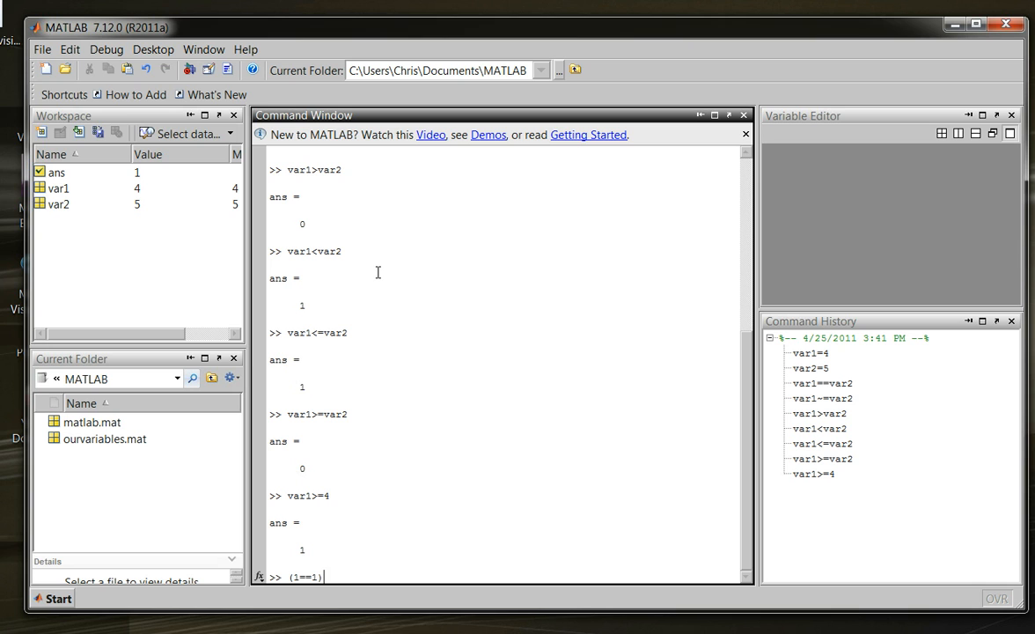
type("||")
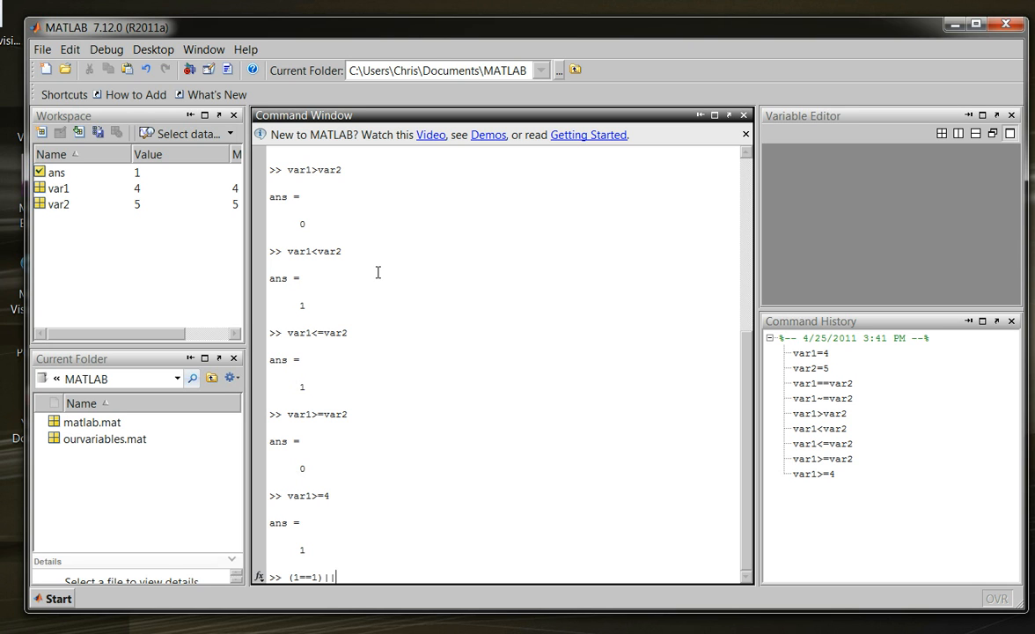
type("(")
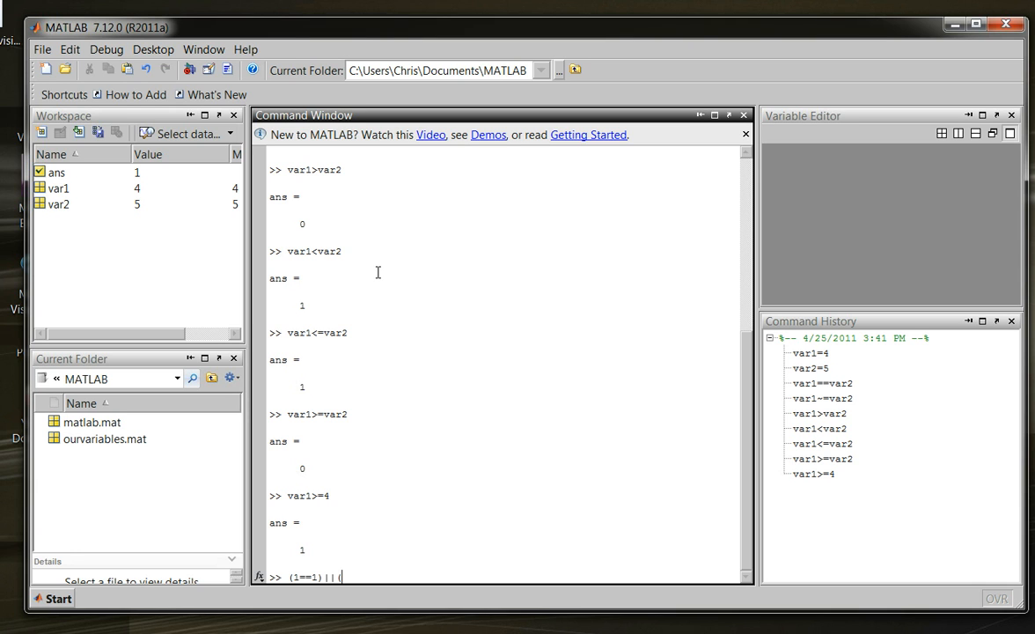
type("2")
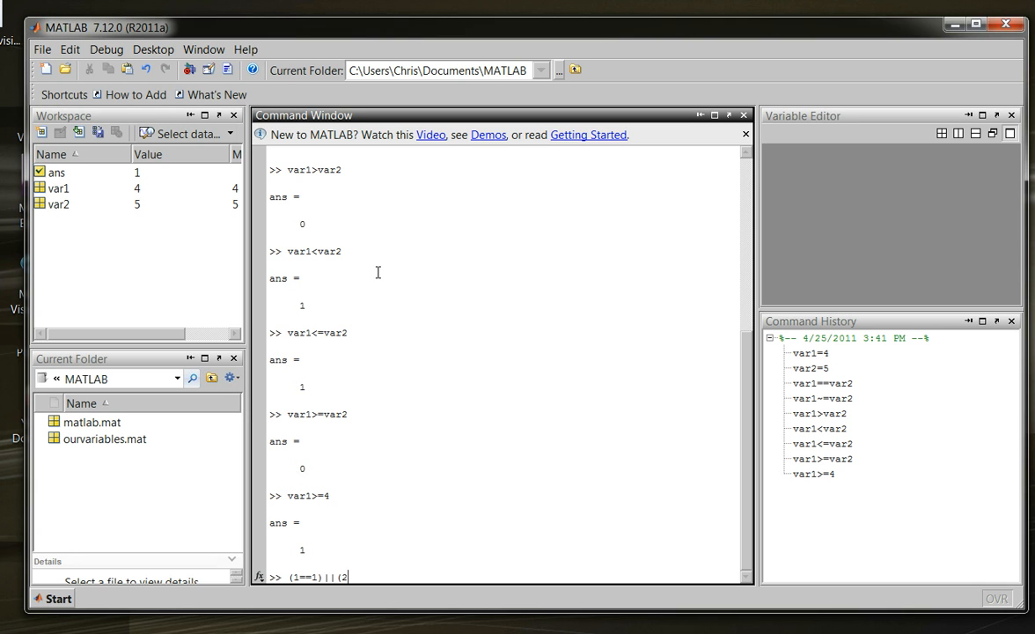
type("==3")
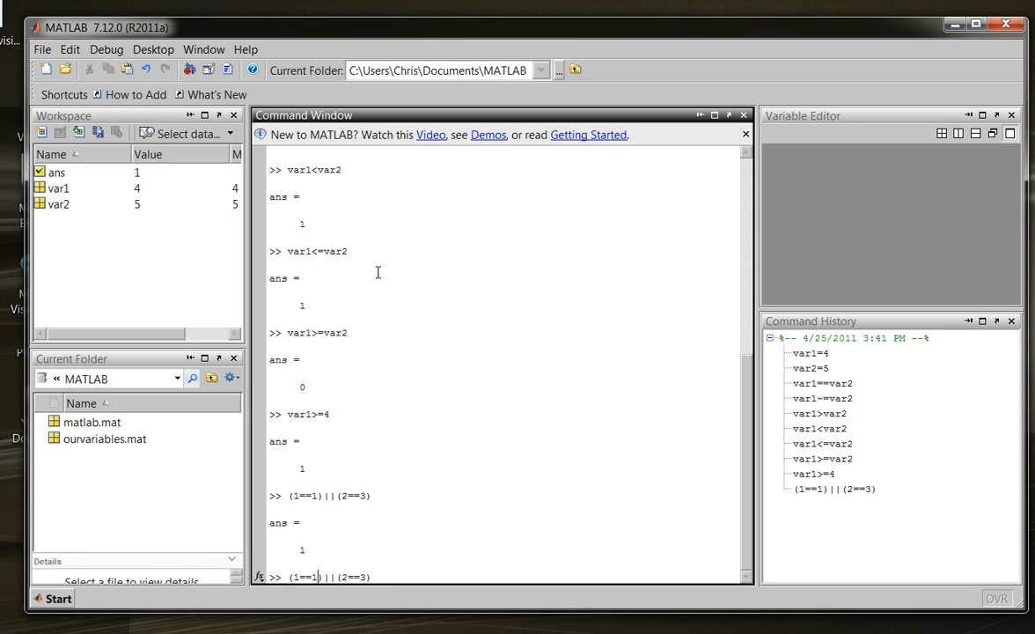
type("4")
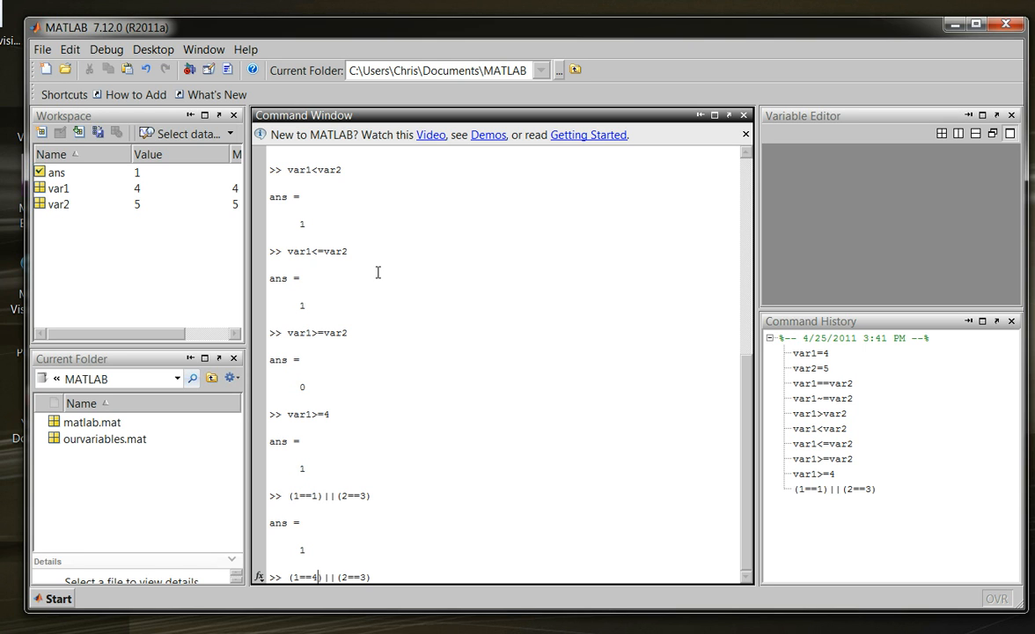